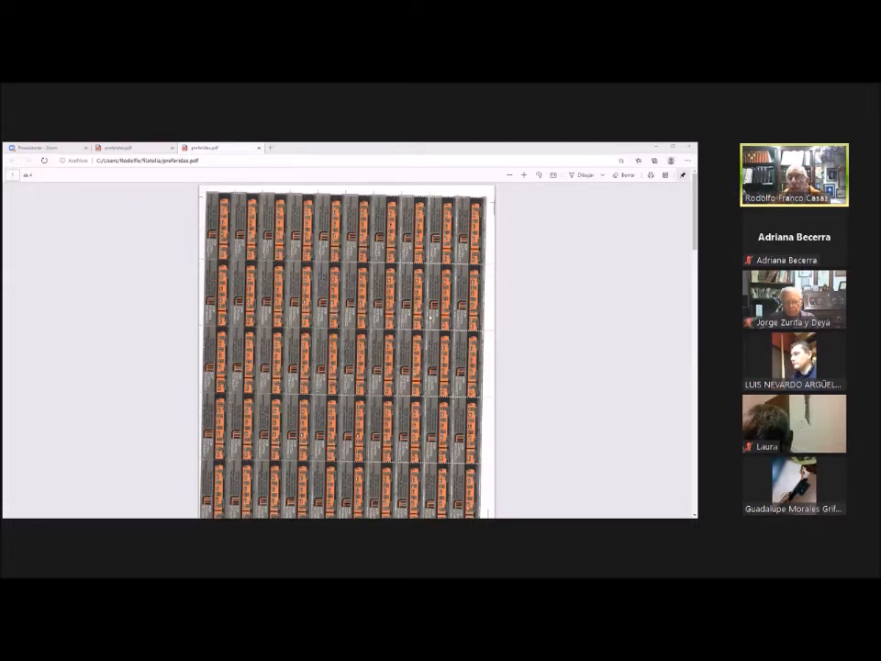
mouse_move(600, 328)
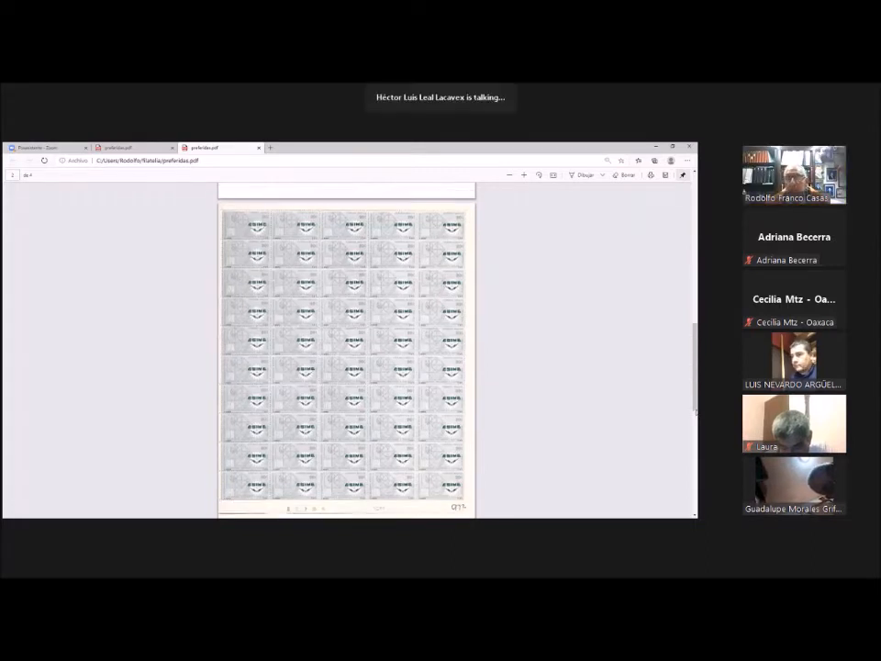
scroll("down", 3)
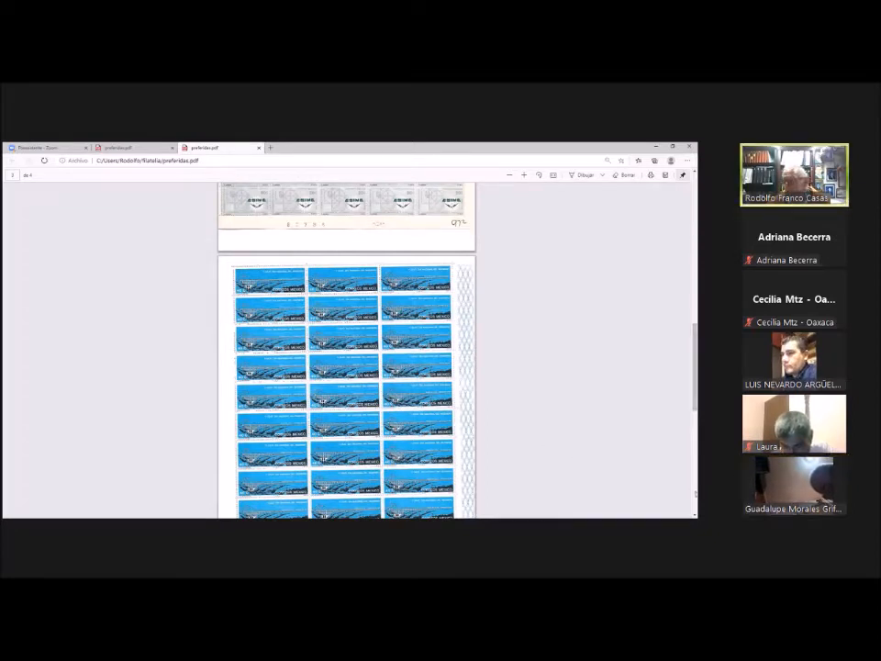
scroll("down", 3)
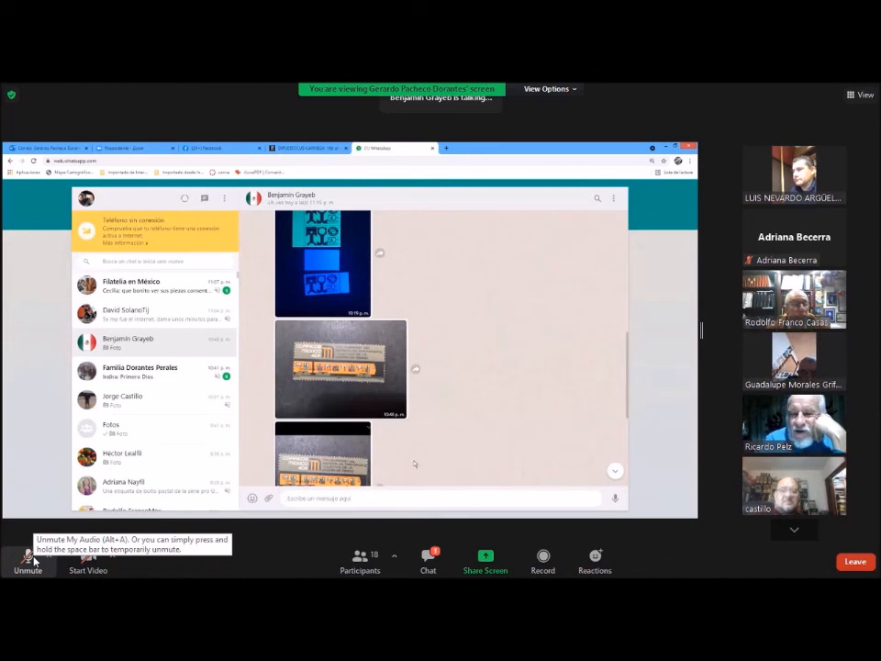
scroll("down", 3)
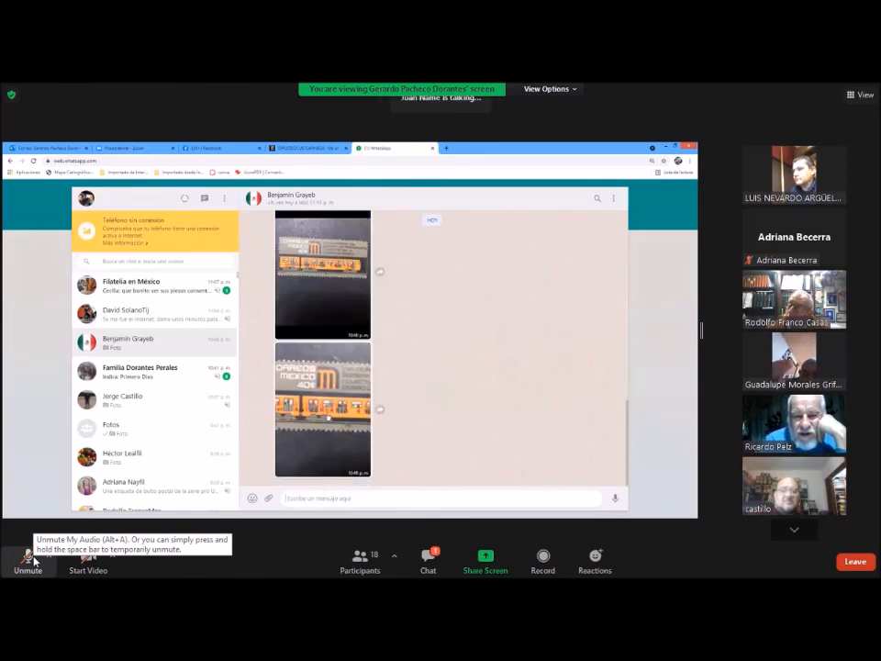